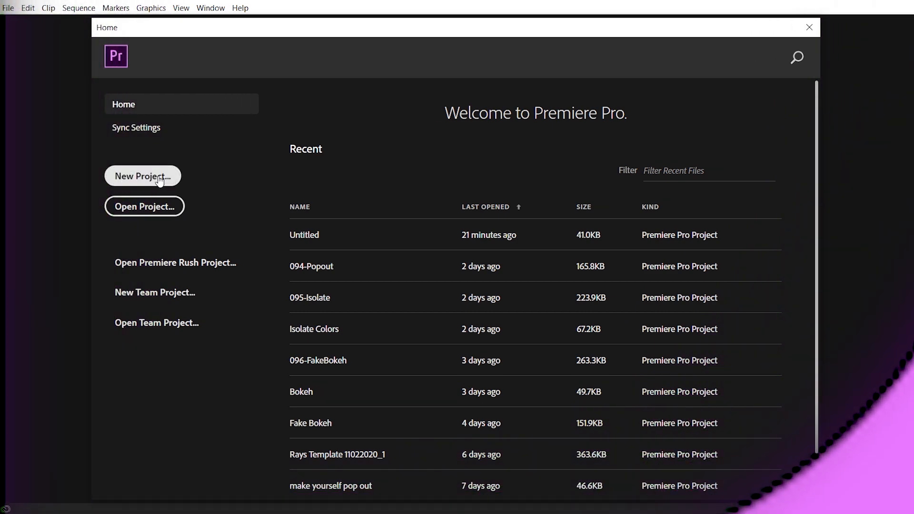
Create a new project named Mix VoiceOver from the Home screen
{"action": "left_click", "coordinate": [142, 176]}
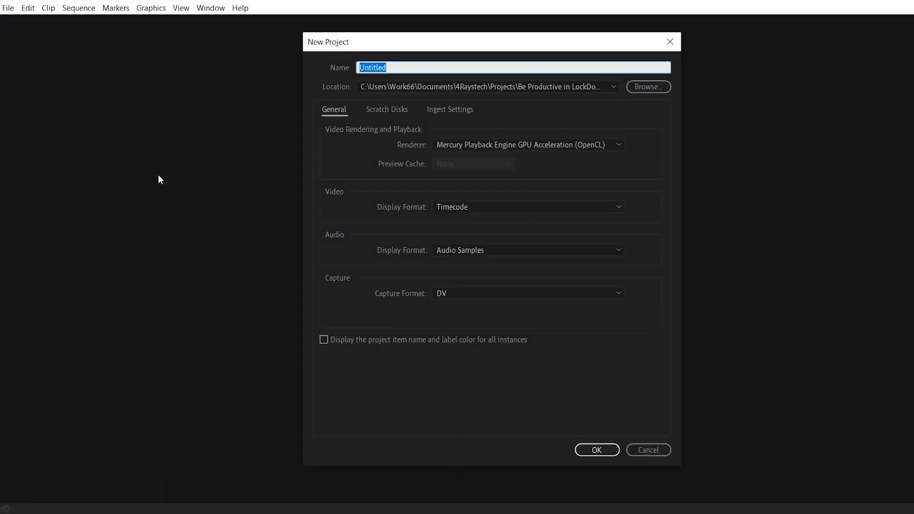
{"action": "type", "text": "Mix"}
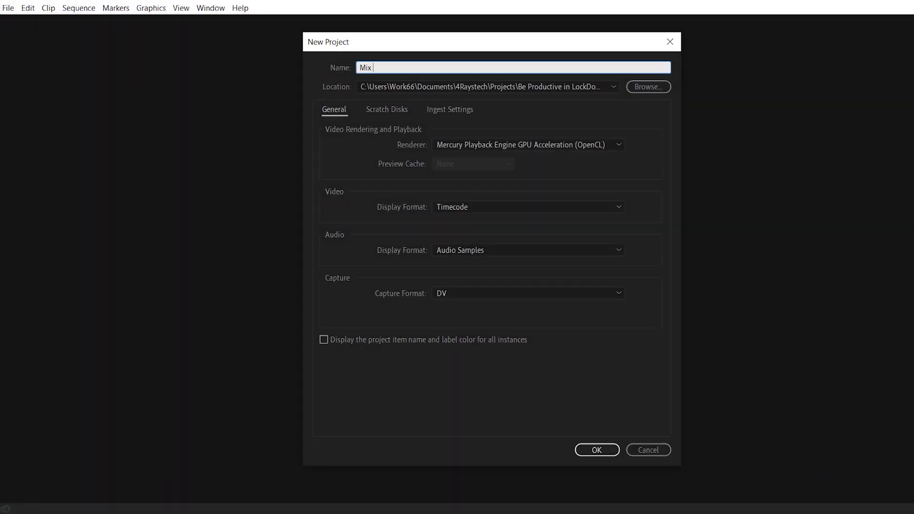
{"action": "left_click", "coordinate": [597, 449]}
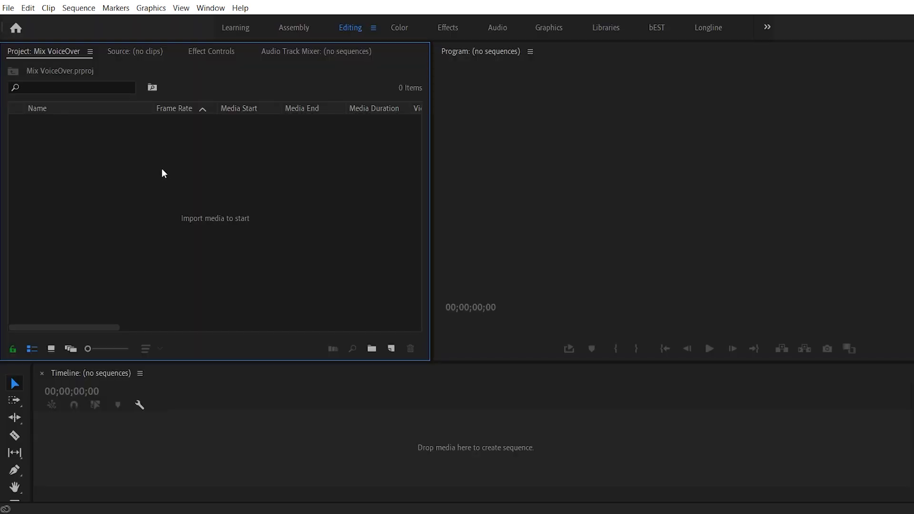
{"action": "mouse_move", "coordinate": [430, 255]}
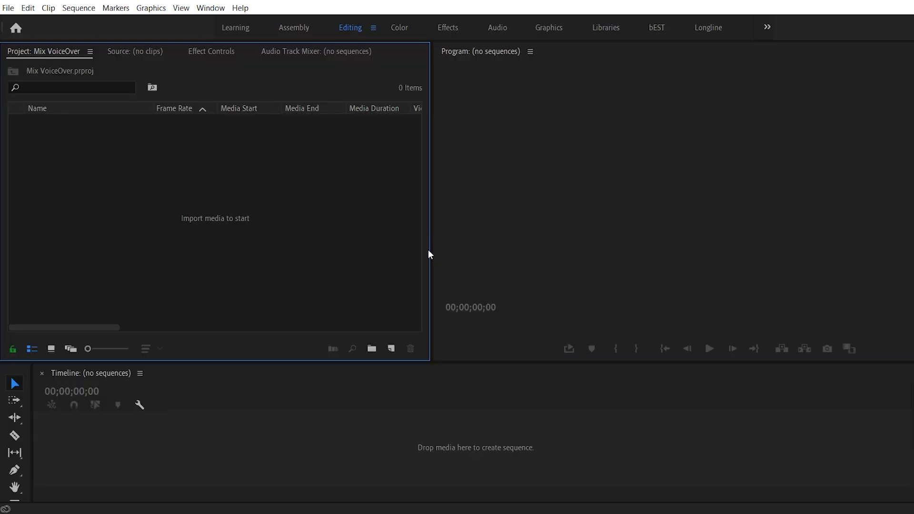
{"action": "left_click", "coordinate": [399, 27]}
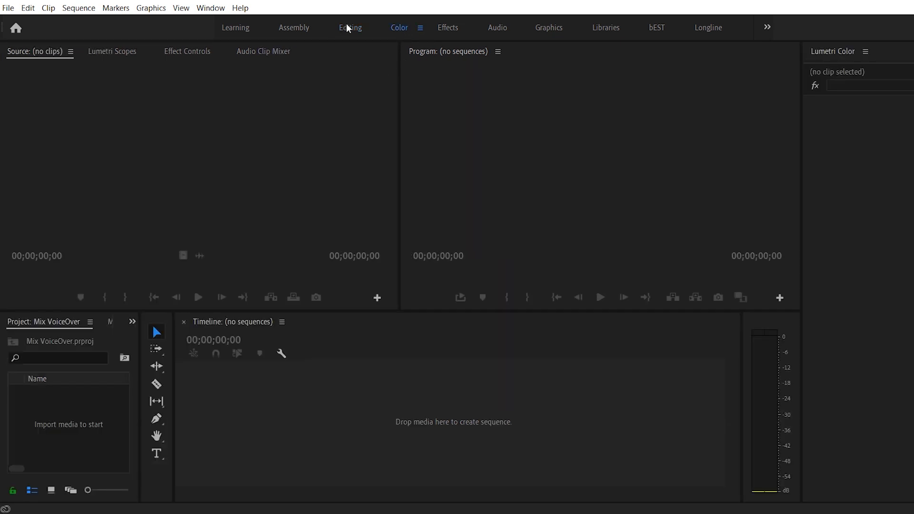
{"action": "left_click", "coordinate": [350, 28]}
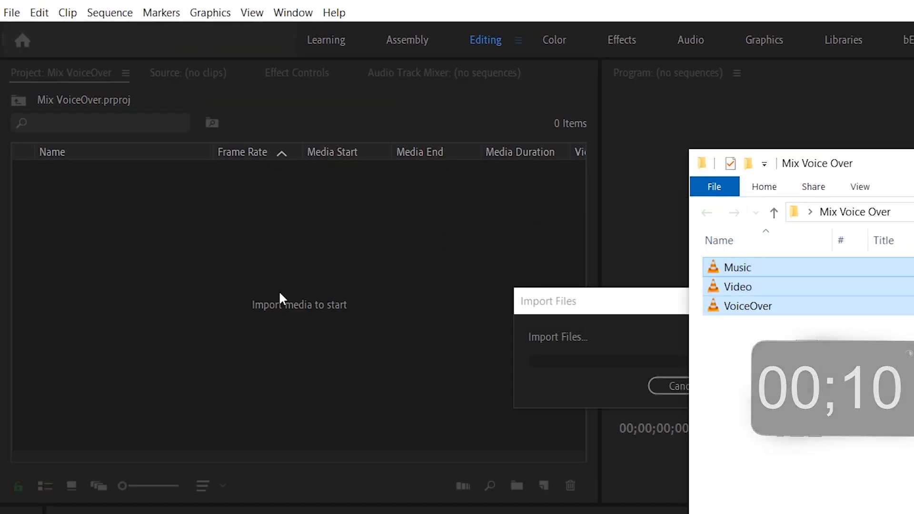
Import the Video, Music and VoiceOver files and preview the golf video in the Source Monitor
{"action": "left_click", "coordinate": [557, 337]}
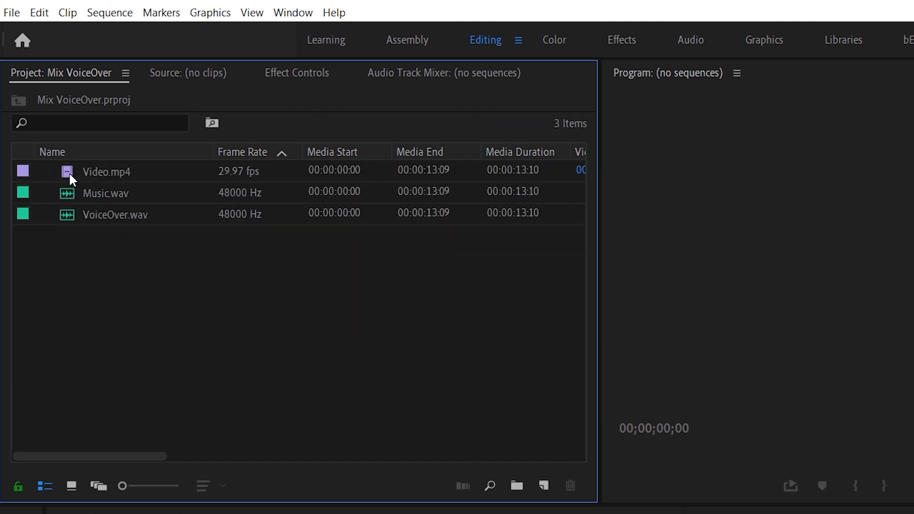
{"action": "double_click", "coordinate": [106, 172]}
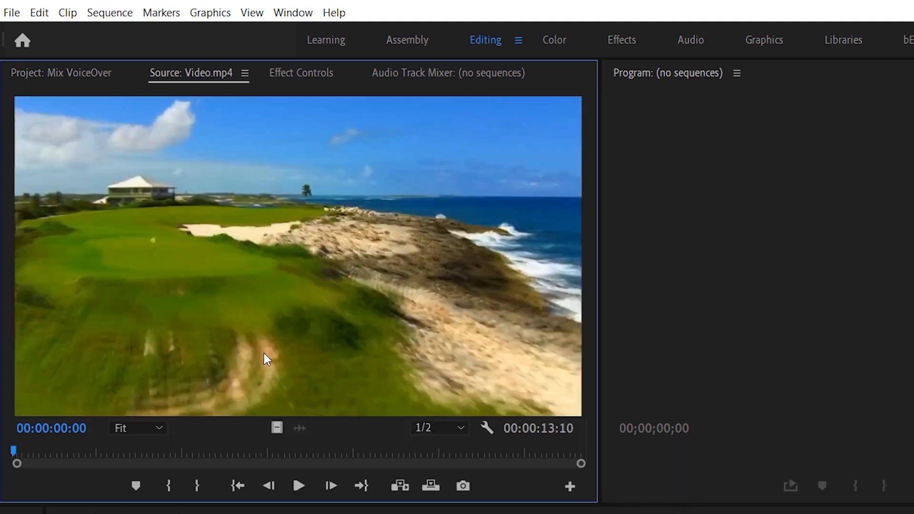
{"action": "left_click", "coordinate": [298, 486]}
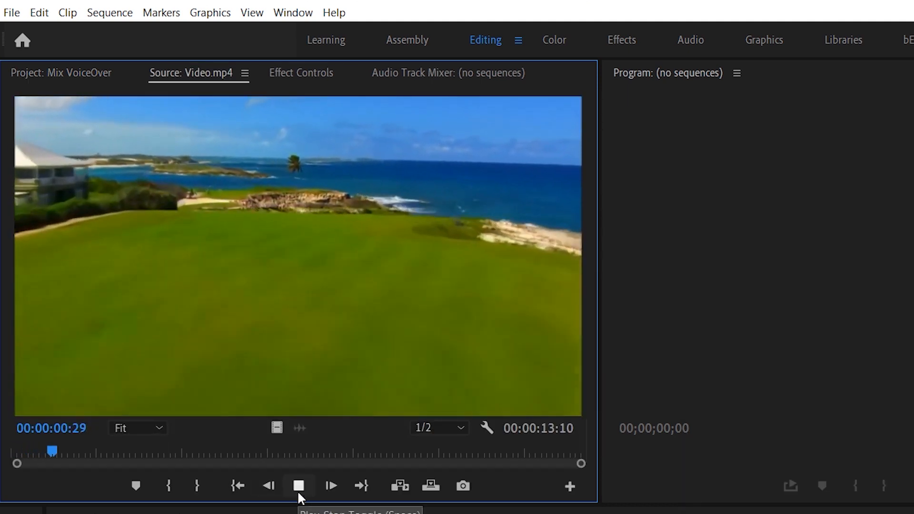
{"action": "left_click", "coordinate": [299, 486]}
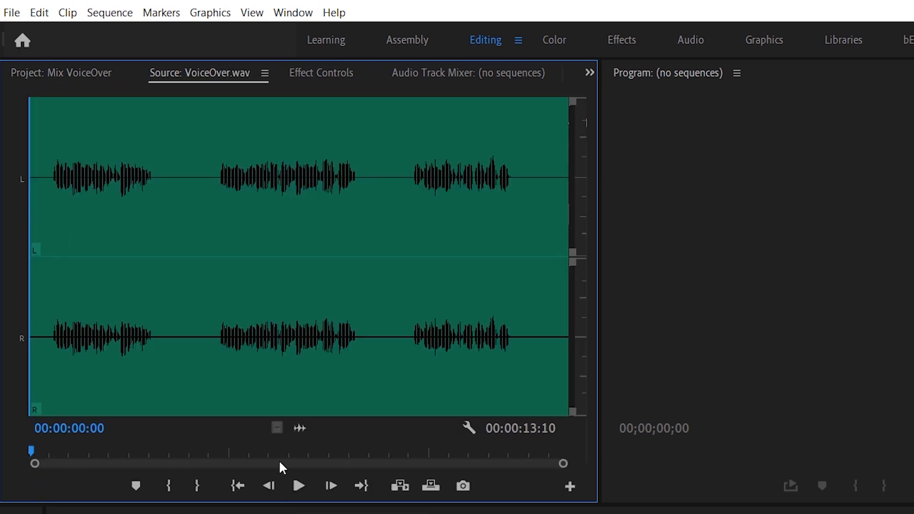
Preview the voiceover and the music clip in the Source Monitor
{"action": "left_click", "coordinate": [298, 486]}
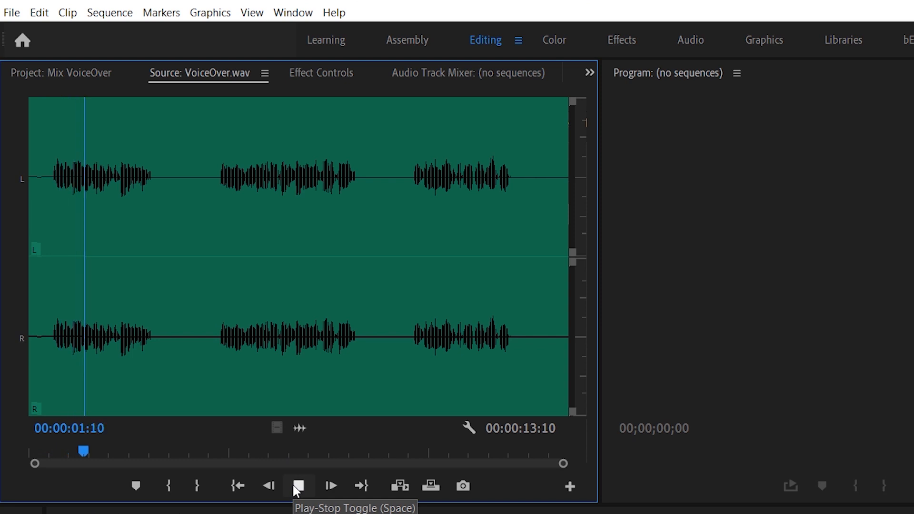
{"action": "left_click", "coordinate": [61, 73]}
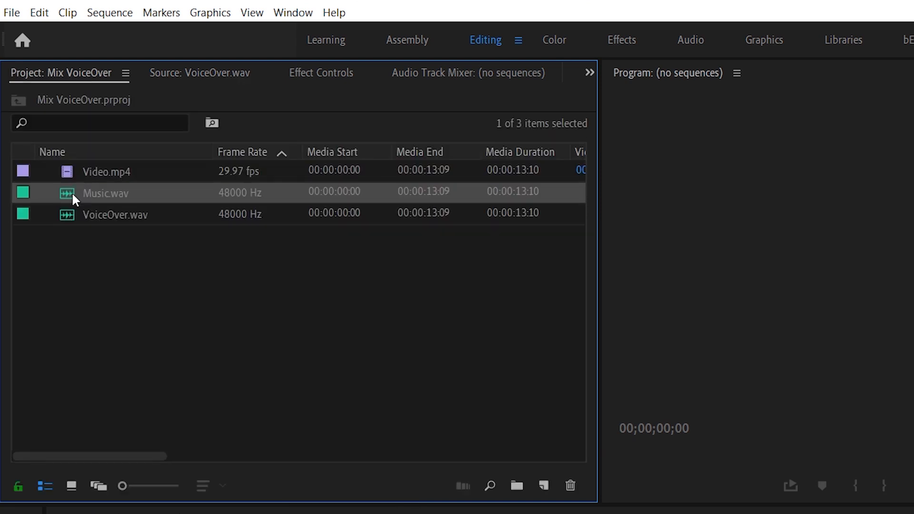
{"action": "double_click", "coordinate": [106, 194]}
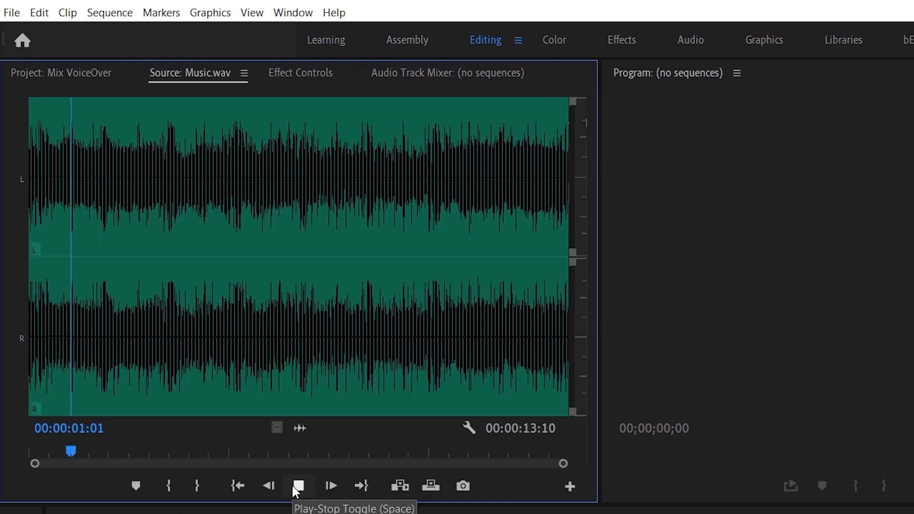
{"action": "left_click", "coordinate": [298, 486]}
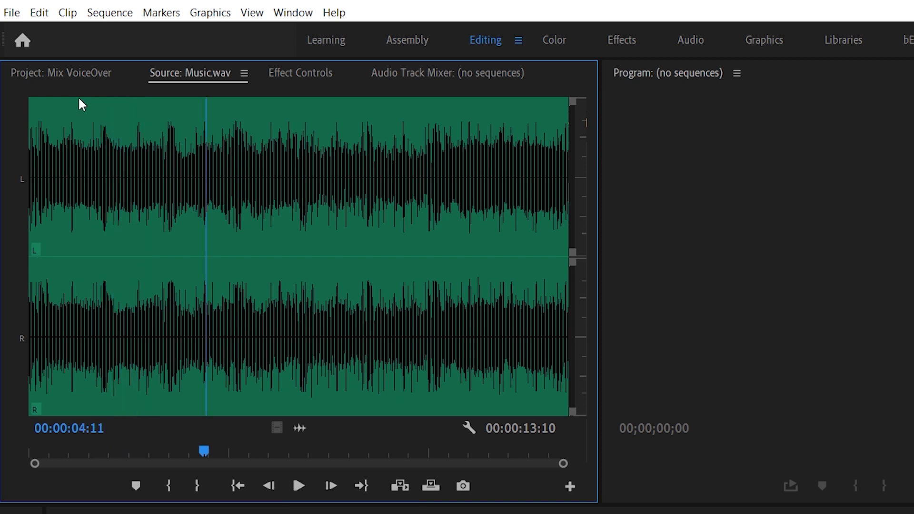
Return to the Project panel to build the Video sequence from the golf clip and audio
{"action": "left_click", "coordinate": [61, 72]}
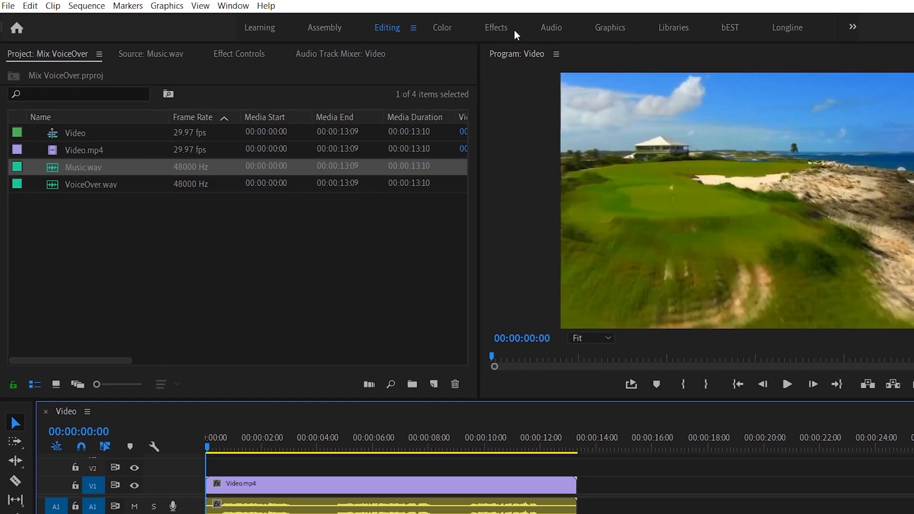
Show the Essential Sound panel and select the VoiceOver clip on track A1
{"action": "left_click", "coordinate": [232, 6]}
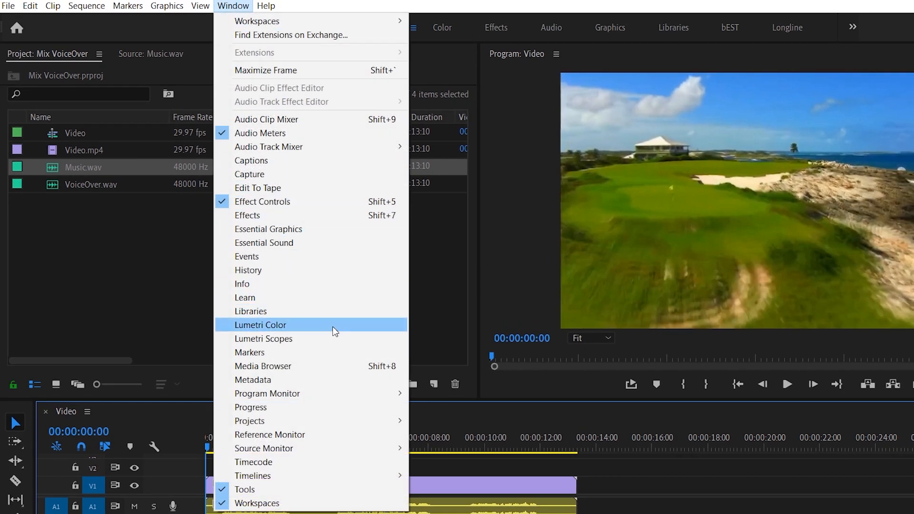
{"action": "mouse_move", "coordinate": [263, 224]}
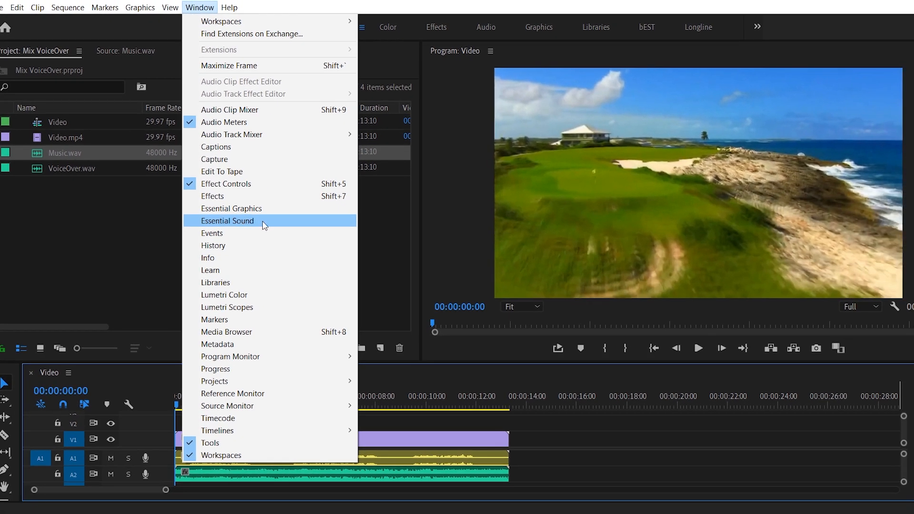
{"action": "left_click", "coordinate": [227, 220]}
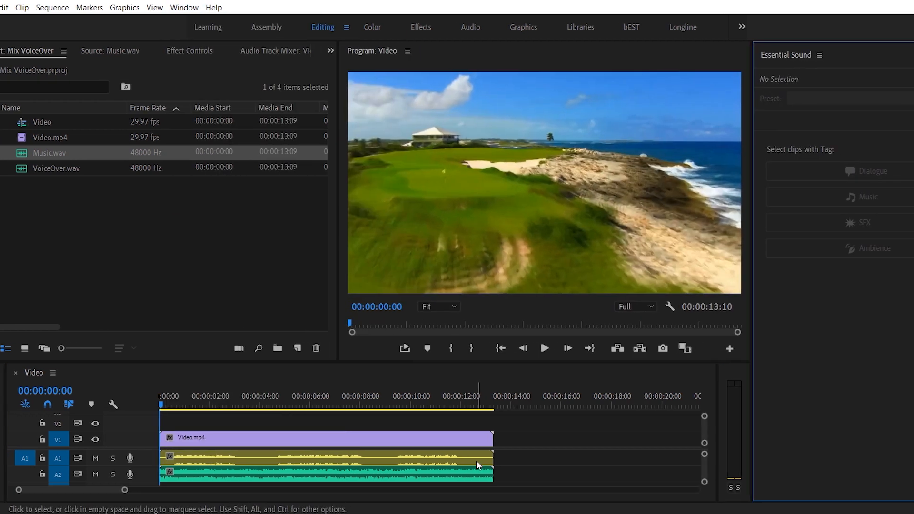
{"action": "left_click", "coordinate": [327, 461]}
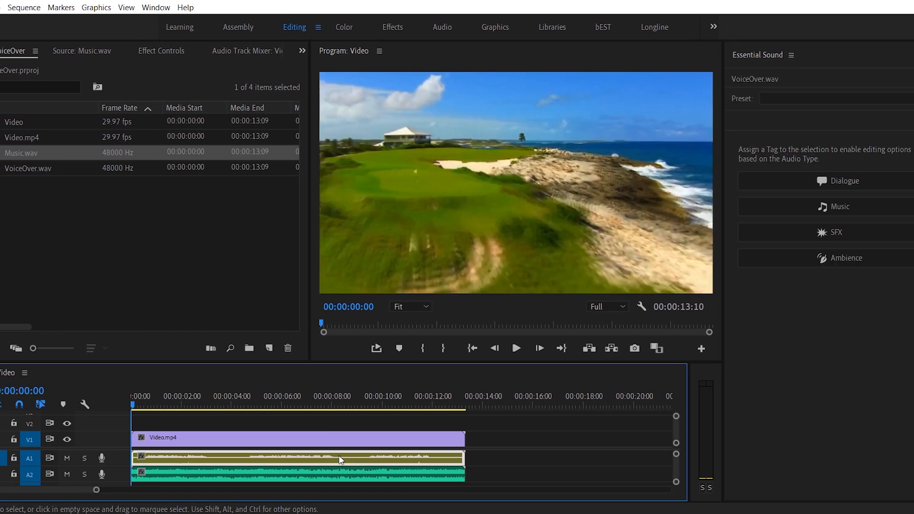
{"action": "mouse_move", "coordinate": [802, 181]}
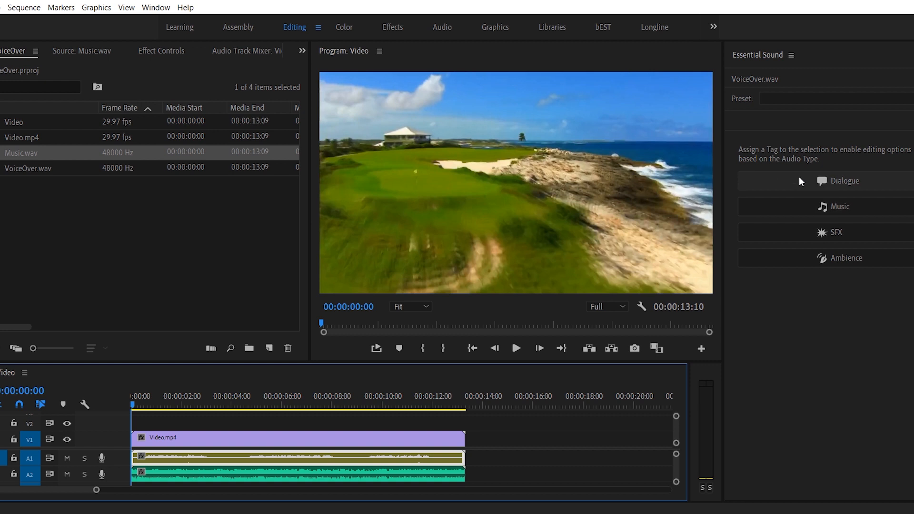
Tag the VoiceOver clip as Dialogue and the Music clip as Music
{"action": "left_click", "coordinate": [843, 181]}
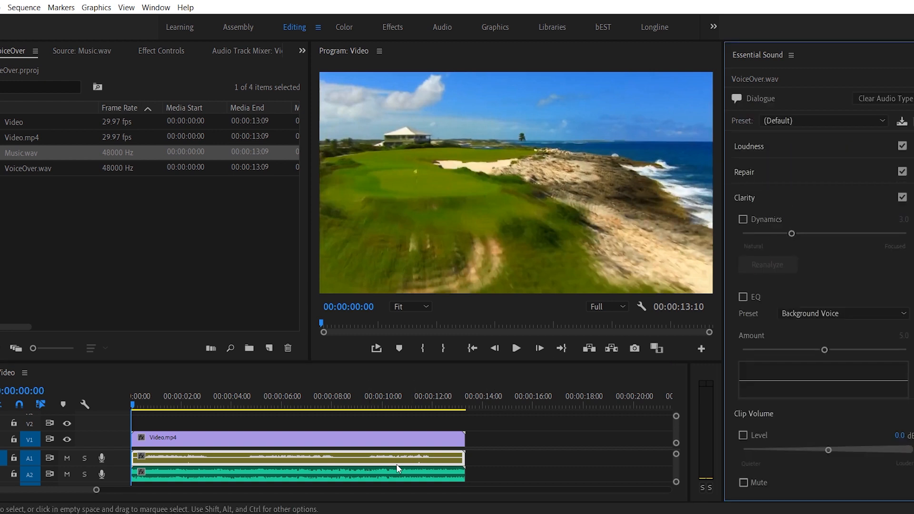
{"action": "left_click", "coordinate": [292, 456]}
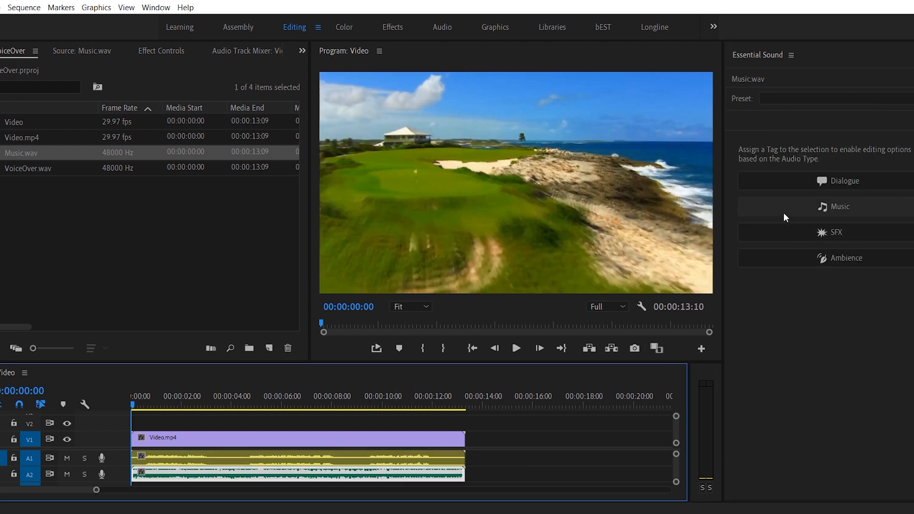
{"action": "left_click", "coordinate": [841, 207]}
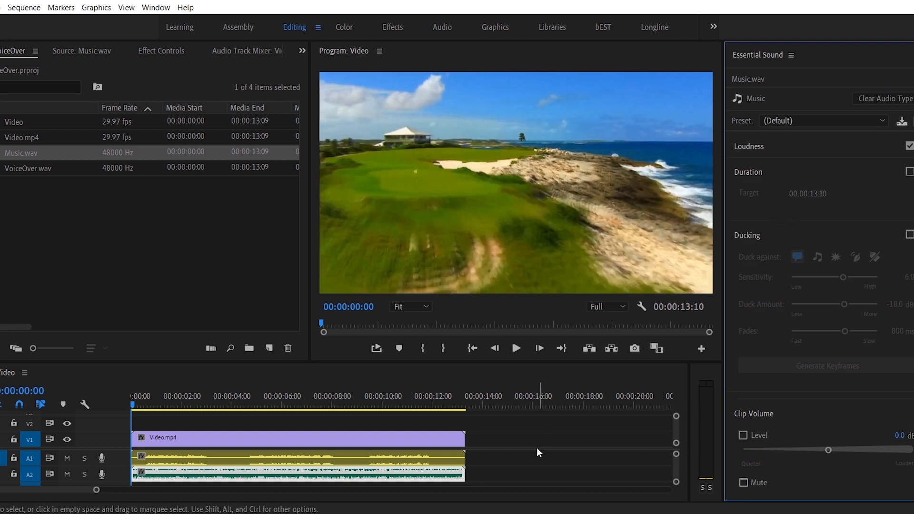
Enable ducking on the music against dialogue at -18 dB with 800 ms fades
{"action": "left_click", "coordinate": [297, 473]}
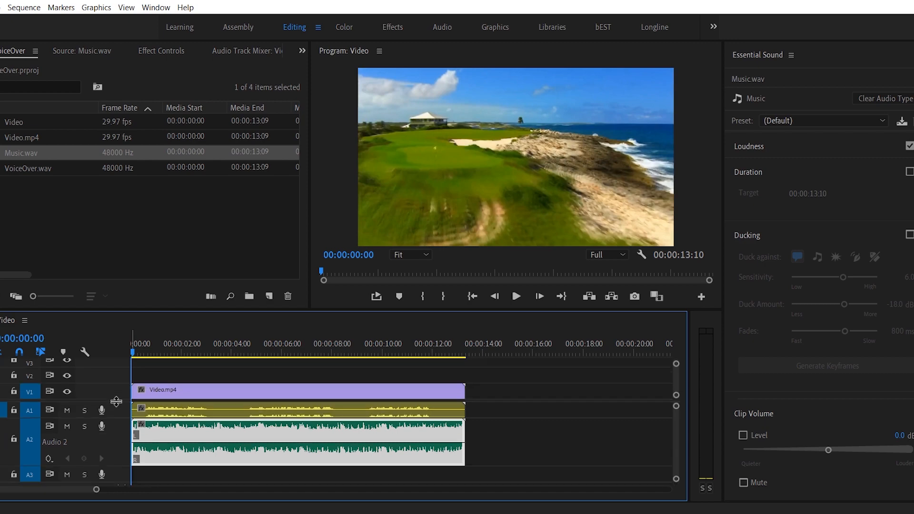
{"action": "left_click", "coordinate": [905, 187]}
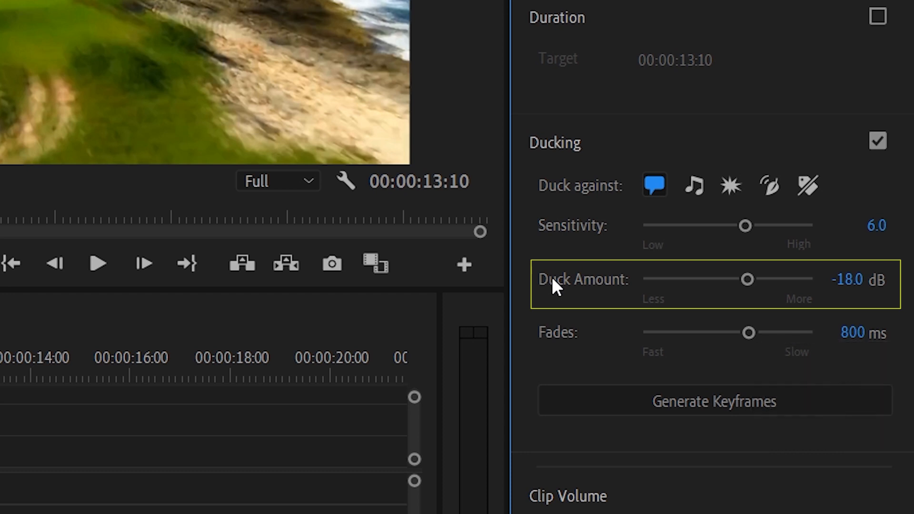
{"action": "mouse_move", "coordinate": [571, 346]}
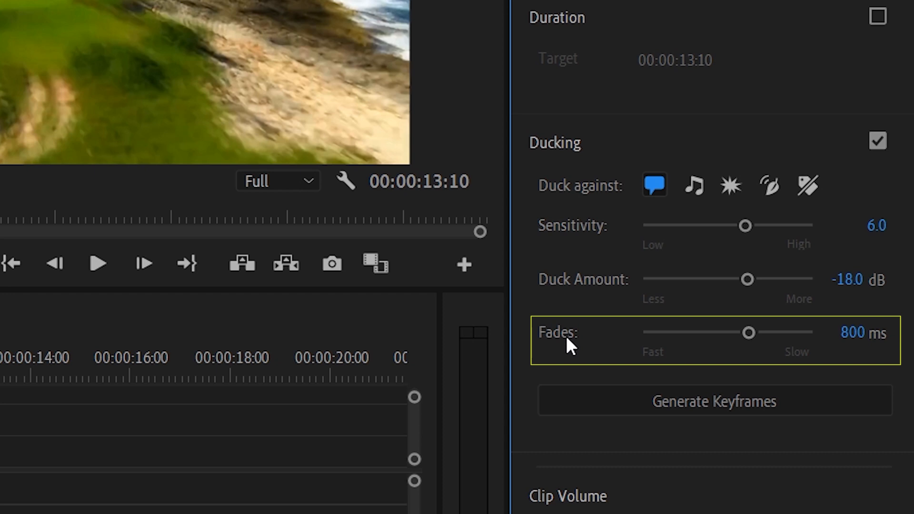
{"action": "left_click", "coordinate": [212, 7]}
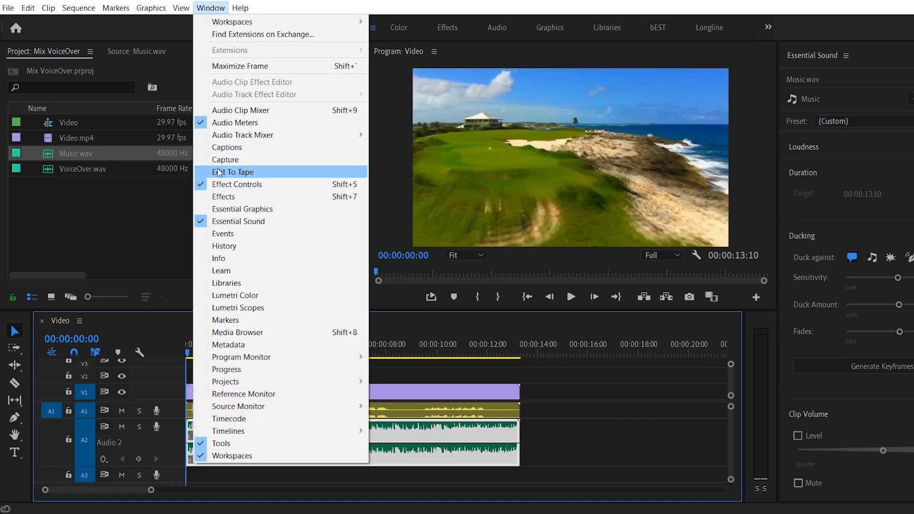
Show the Audio Track Mixer and rename track A1 to Voiceover
{"action": "left_click", "coordinate": [243, 134]}
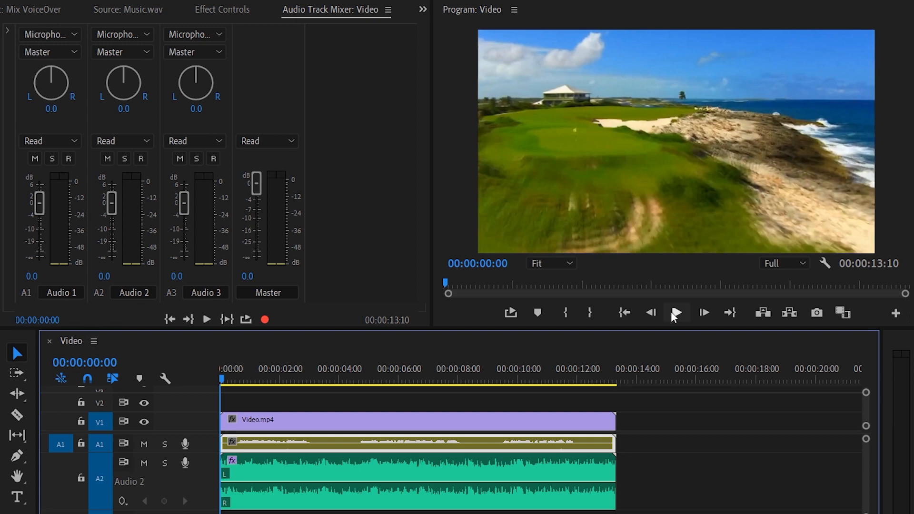
{"action": "left_click", "coordinate": [676, 313]}
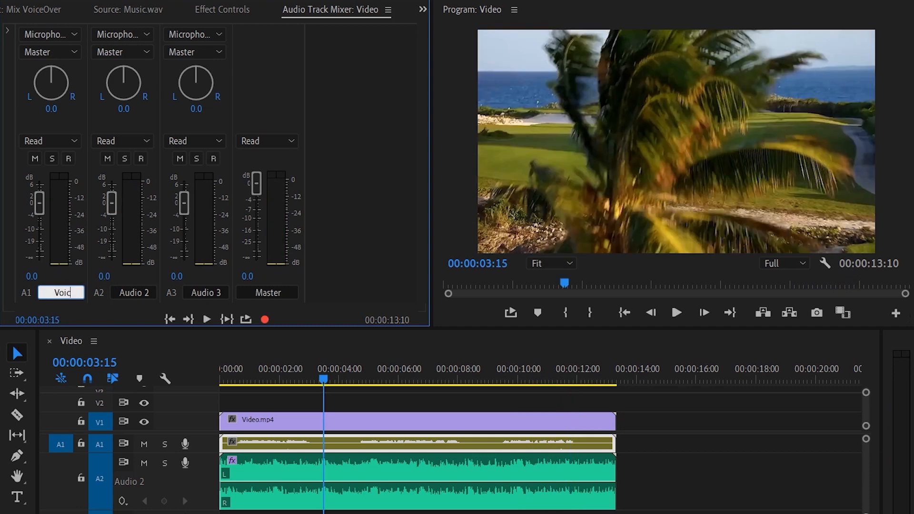
{"action": "type", "text": "Voiceover"}
{"action": "left_click", "coordinate": [134, 293]}
{"action": "type", "text": "music"}
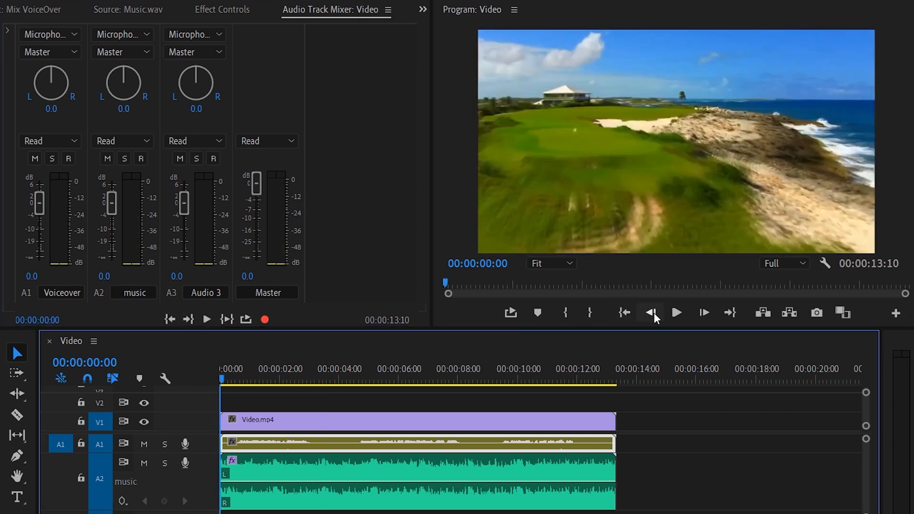
{"action": "left_click", "coordinate": [676, 313]}
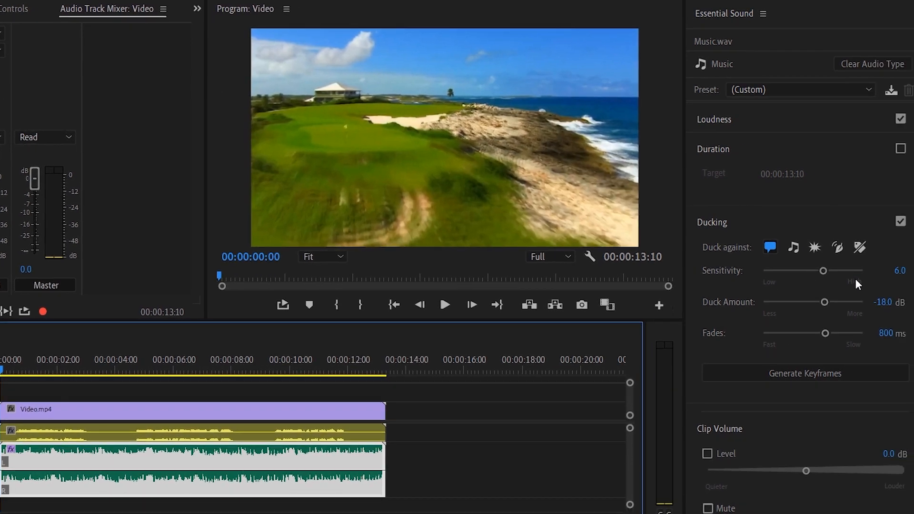
{"action": "mouse_move", "coordinate": [809, 283]}
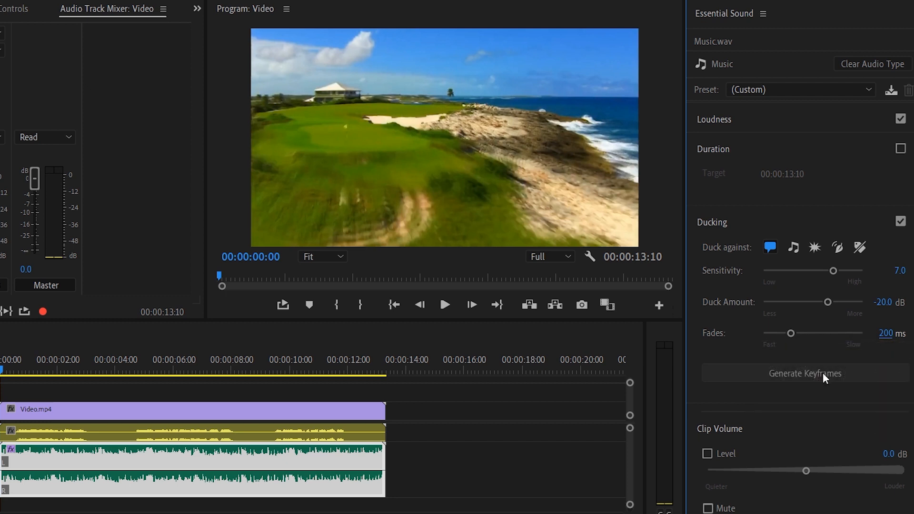
Generate the ducking volume keyframes on the music and play back the sequence to check
{"action": "left_click", "coordinate": [805, 374]}
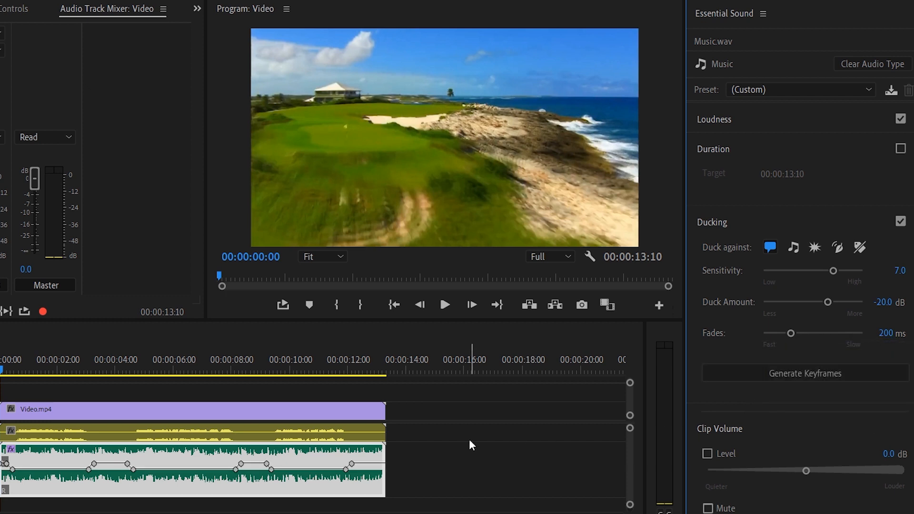
{"action": "left_click", "coordinate": [4, 370]}
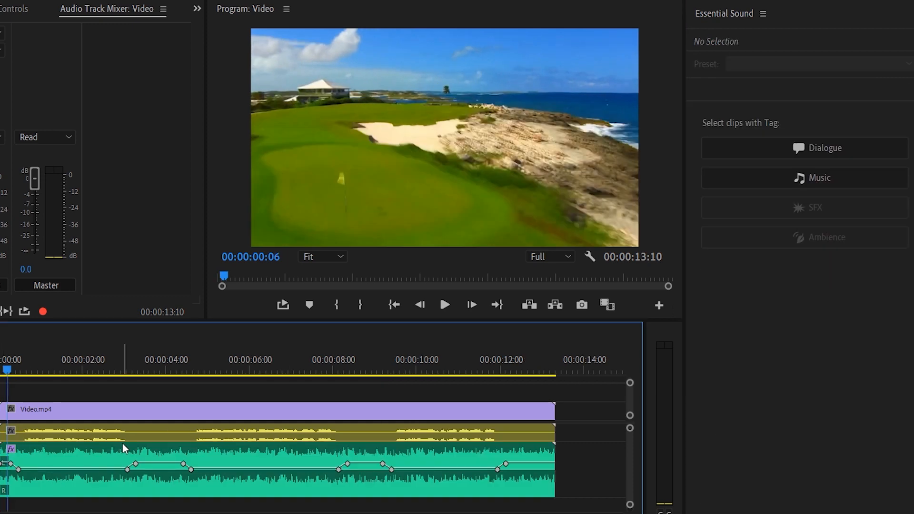
{"action": "left_click", "coordinate": [446, 305]}
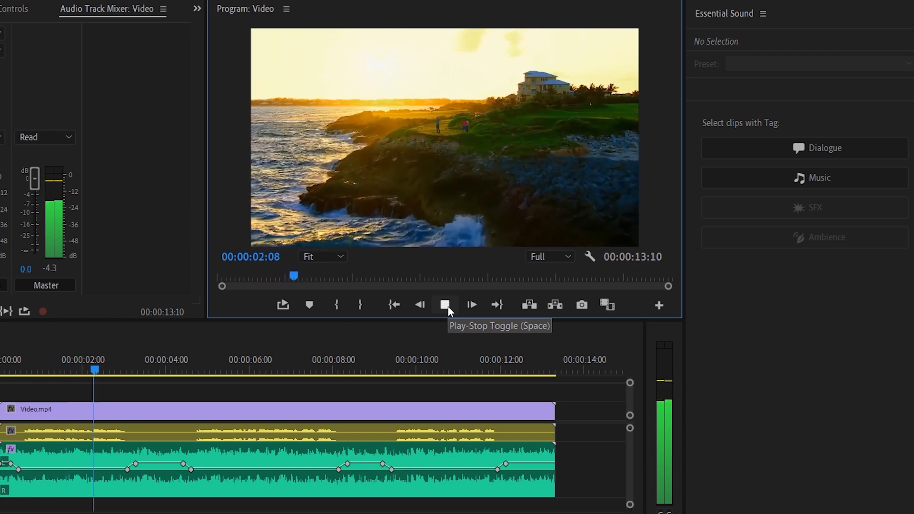
{"action": "left_click", "coordinate": [446, 305]}
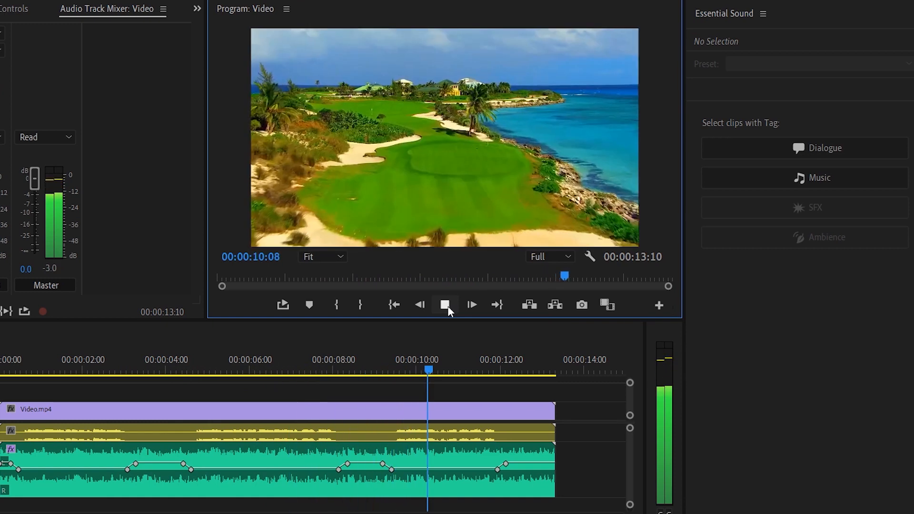
{"action": "left_click", "coordinate": [472, 304]}
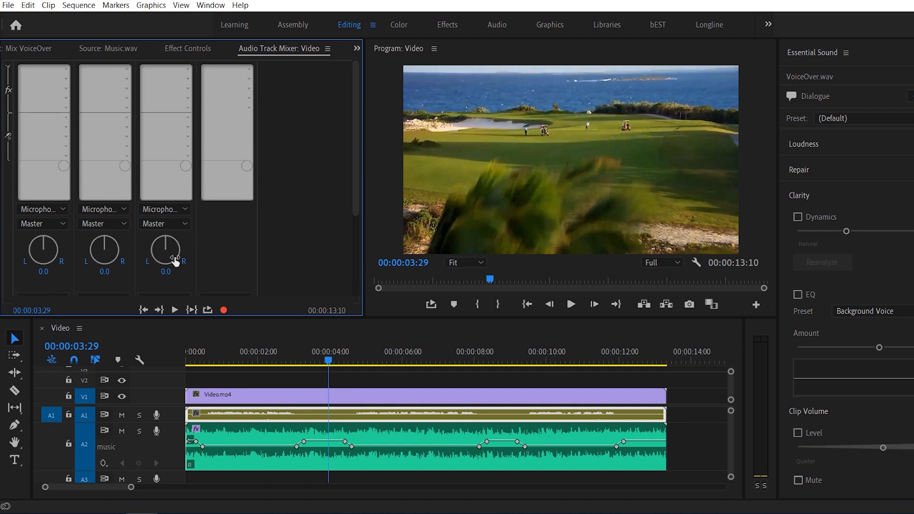
Insert an Amplify effect on the Voiceover track with 9 dB gain and audition it
{"action": "scroll", "scroll_direction": "down", "scroll_amount": 3}
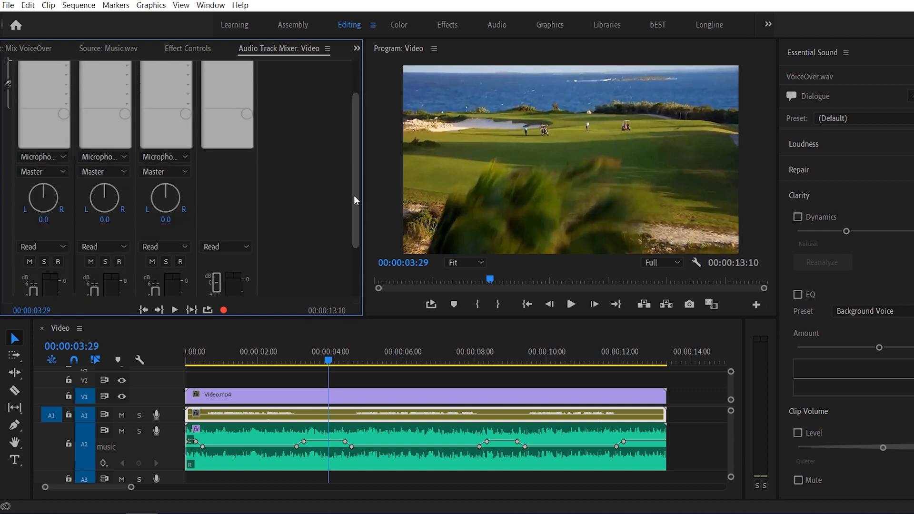
{"action": "left_click", "coordinate": [43, 68]}
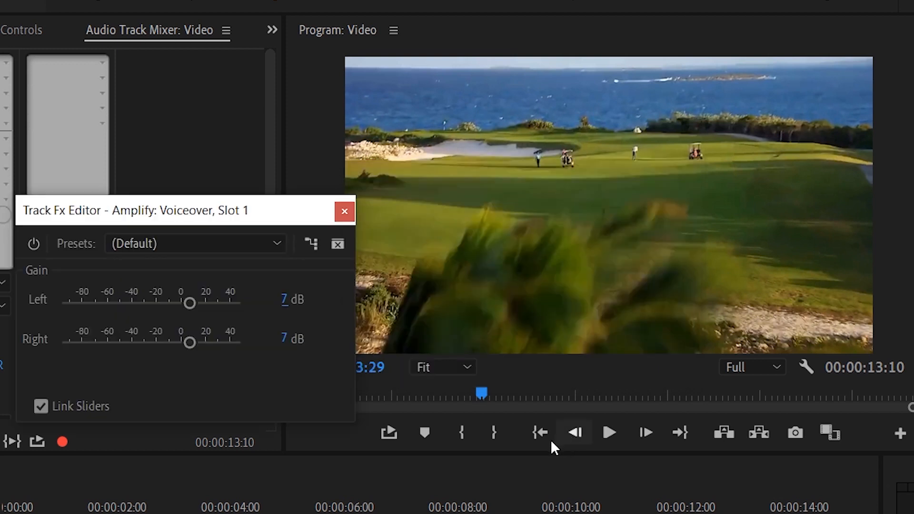
{"action": "left_click", "coordinate": [609, 433]}
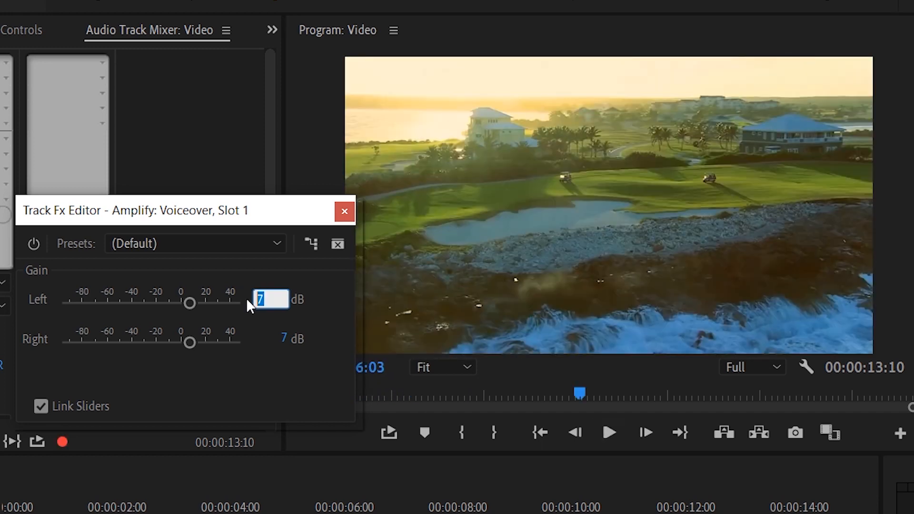
{"action": "left_click", "coordinate": [609, 432]}
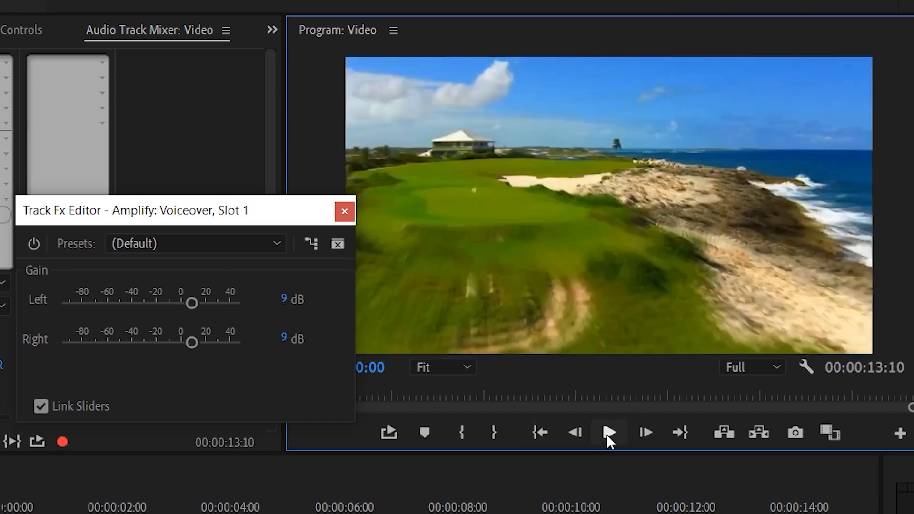
{"action": "left_click", "coordinate": [609, 432]}
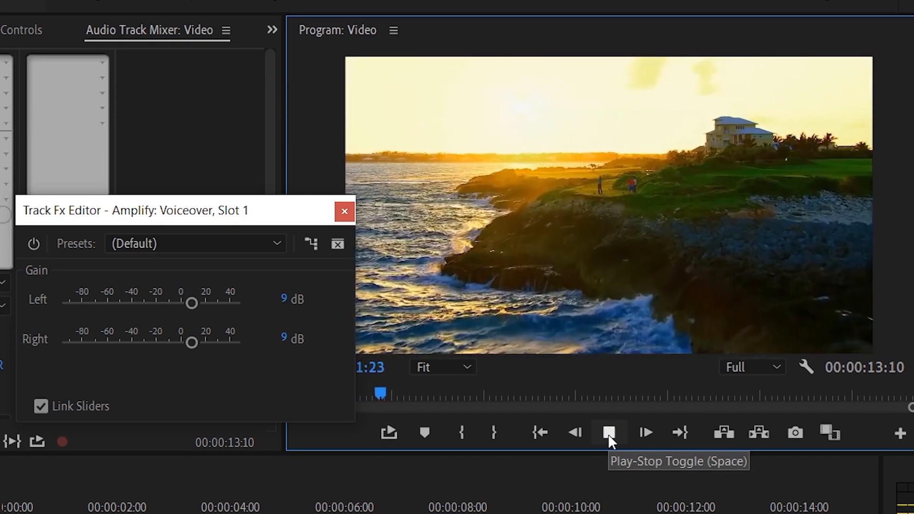
{"action": "left_click", "coordinate": [609, 433]}
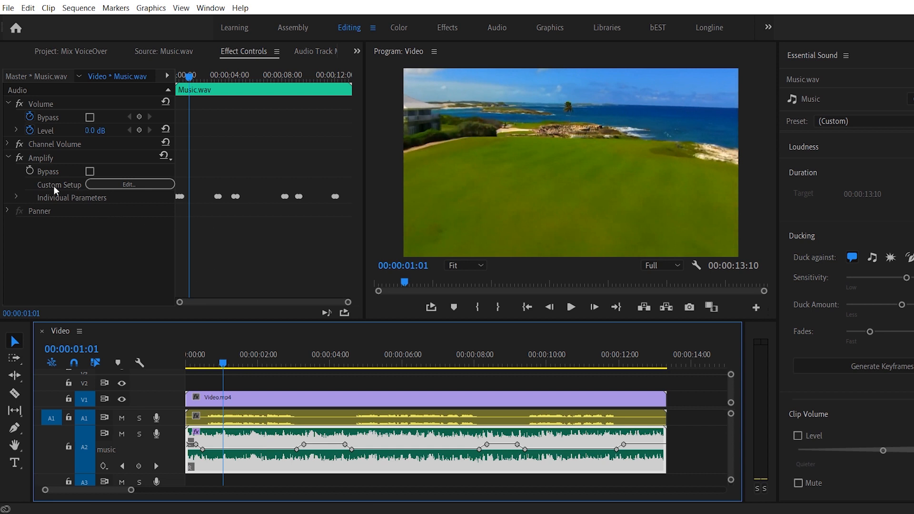
Re-enable music ducking at -15.0 dB, regenerate the keyframes and play back
{"action": "left_click", "coordinate": [39, 157]}
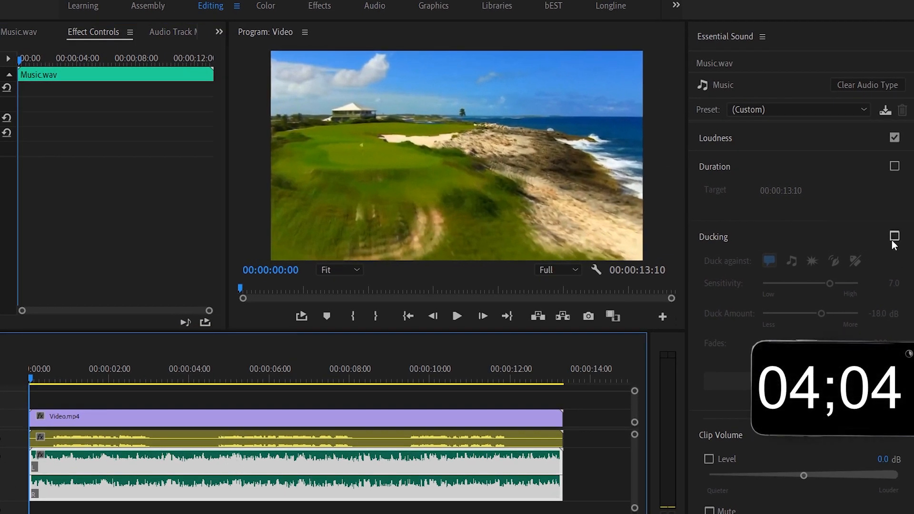
{"action": "left_click", "coordinate": [895, 237]}
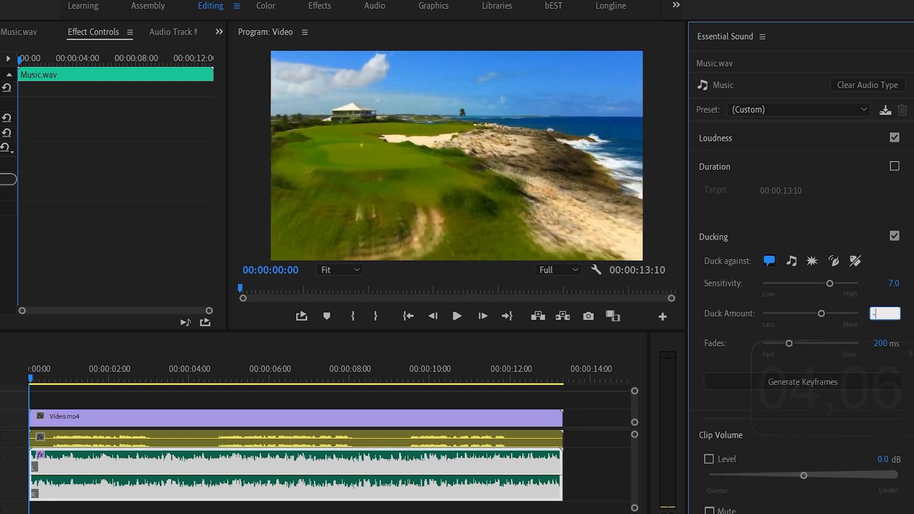
{"action": "type", "text": "-15.0"}
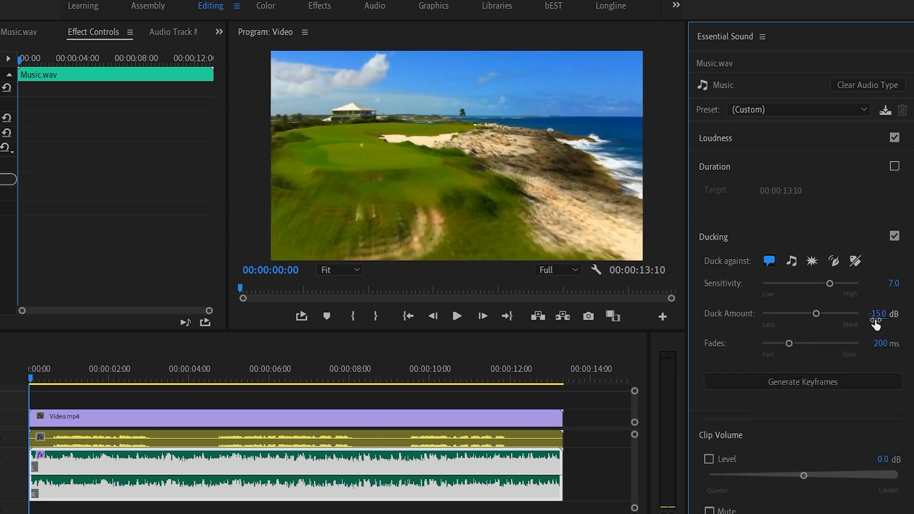
{"action": "left_click", "coordinate": [802, 382]}
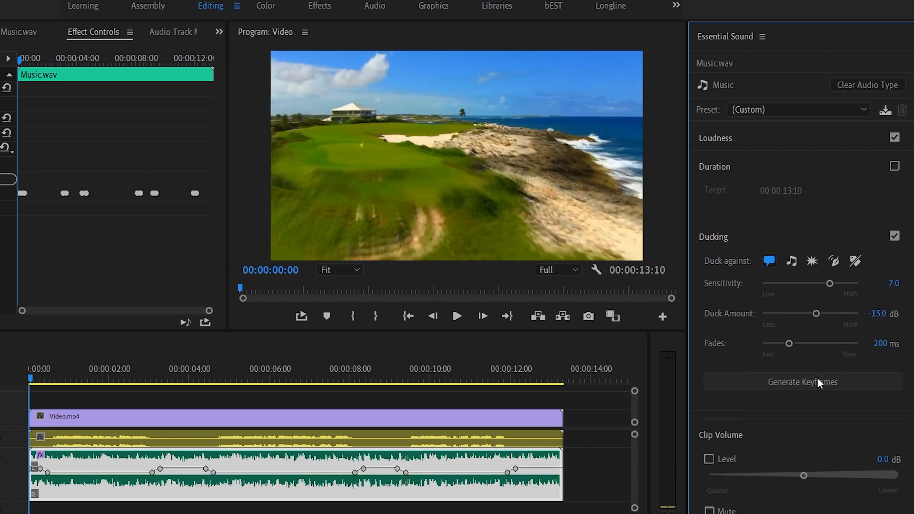
{"action": "mouse_move", "coordinate": [57, 203]}
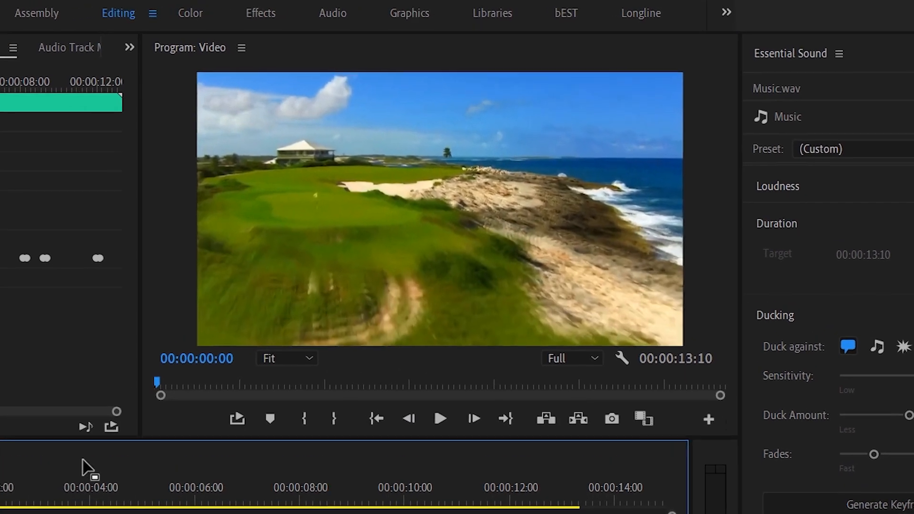
{"action": "left_click", "coordinate": [440, 420]}
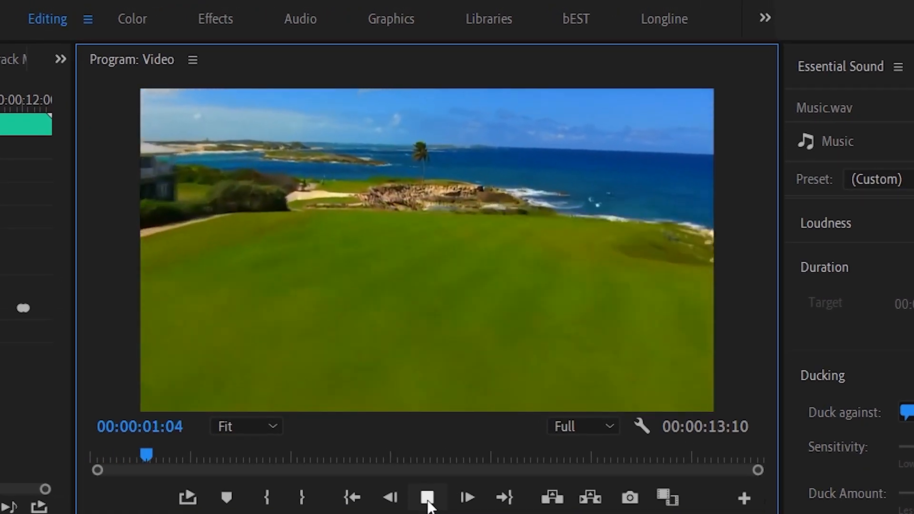